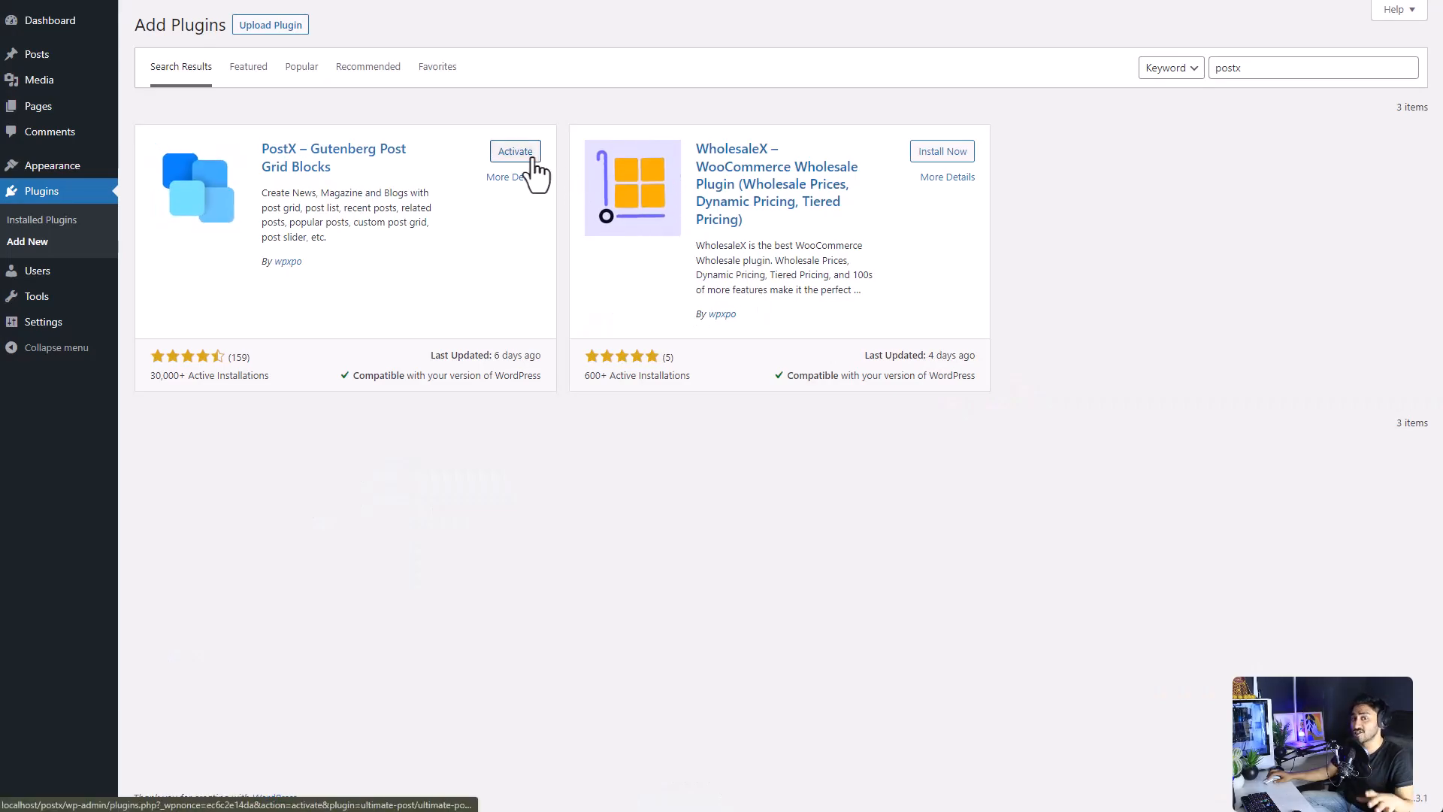
- Activate the PostX – Gutenberg Post Grid Blocks plugin from the search results
left_click(514, 151)
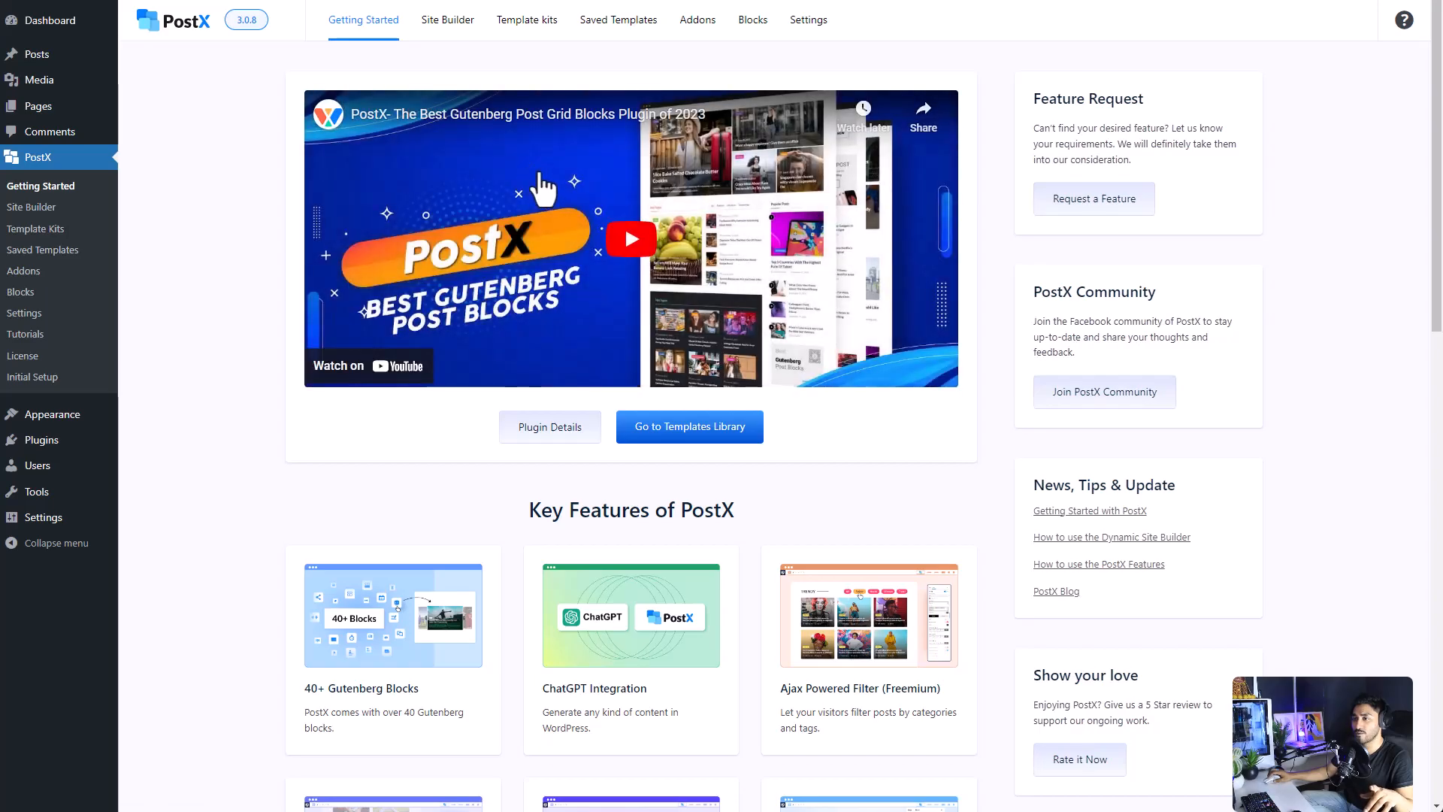
mouse_move(308, 189)
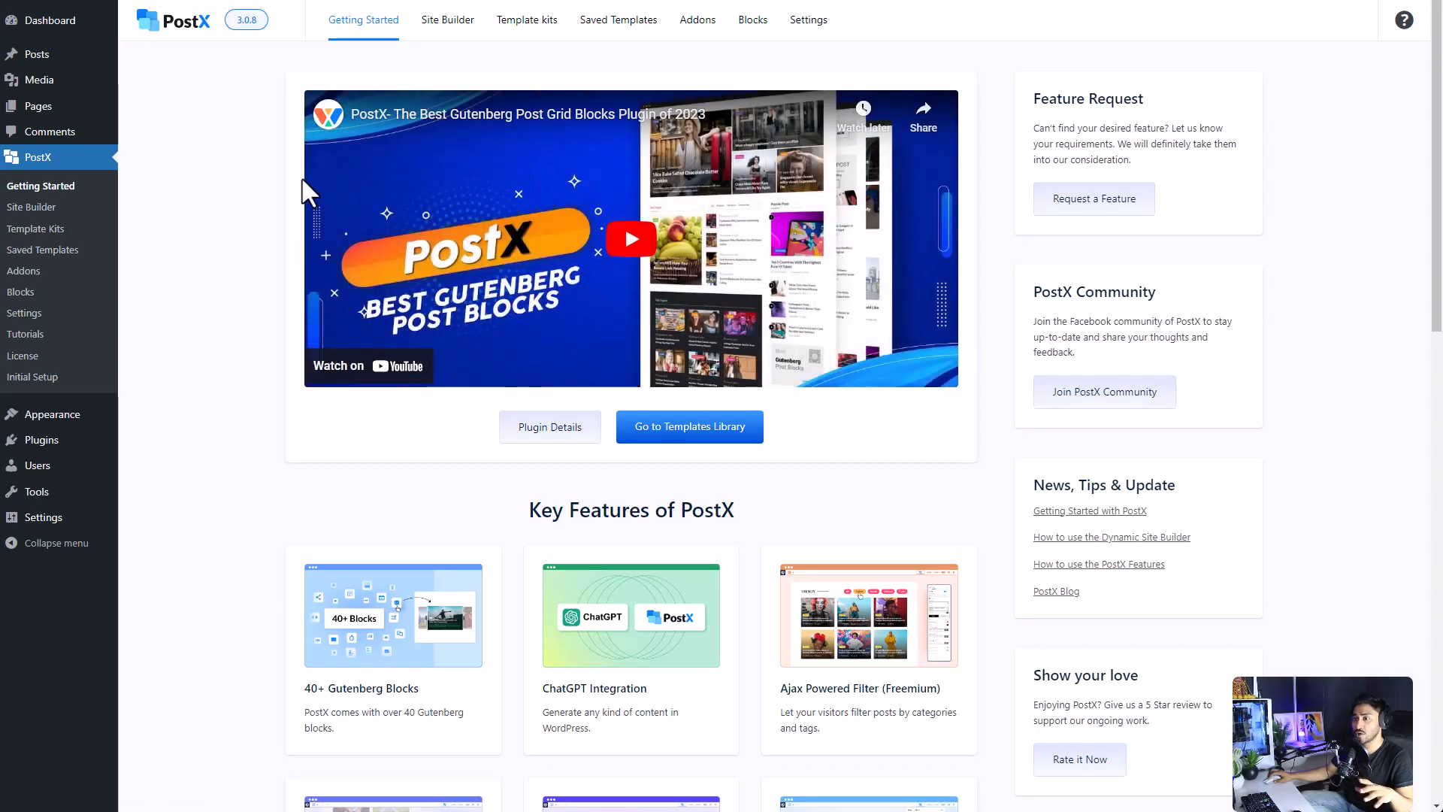
mouse_move(31, 206)
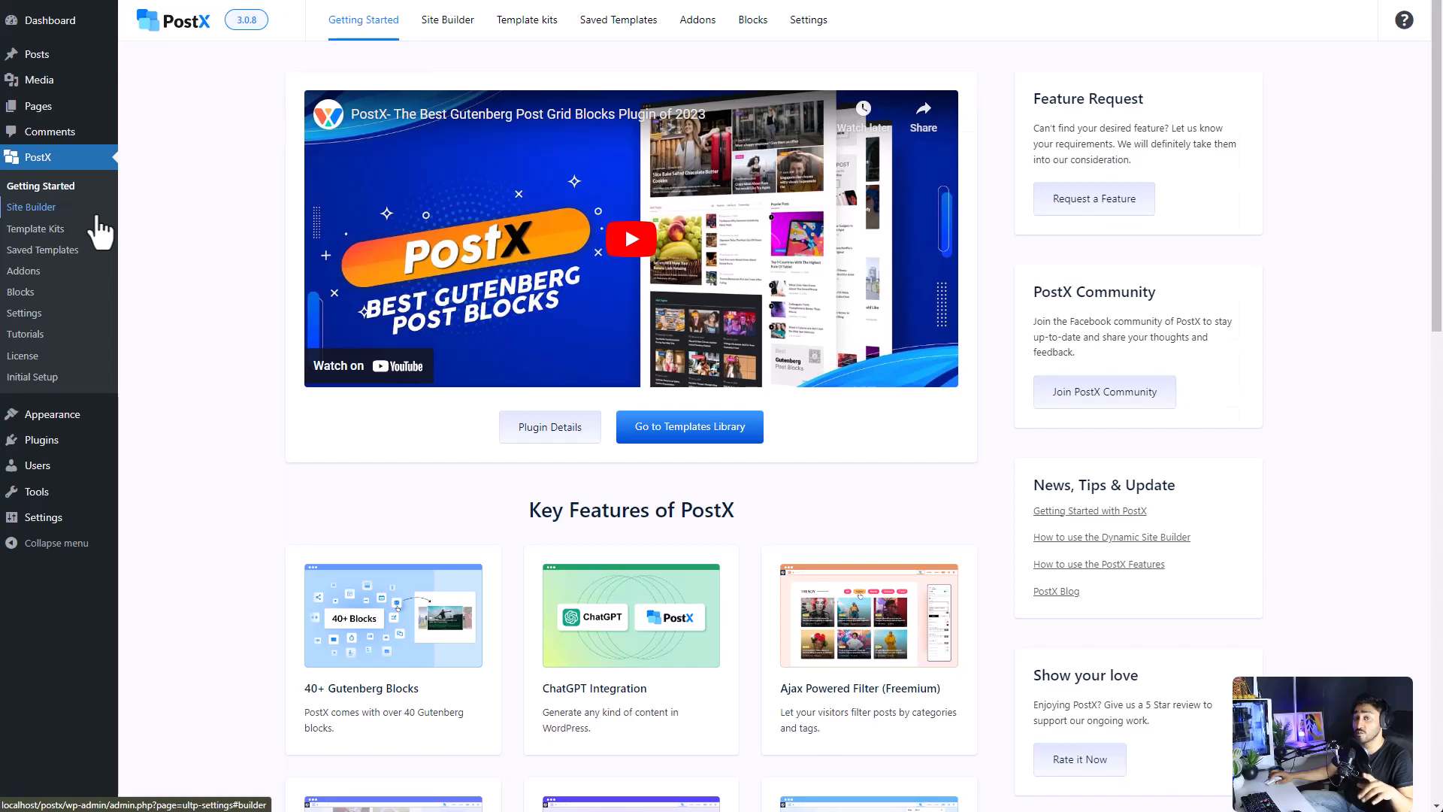
- Open PostX Site Builder and show its Header templates
left_click(31, 205)
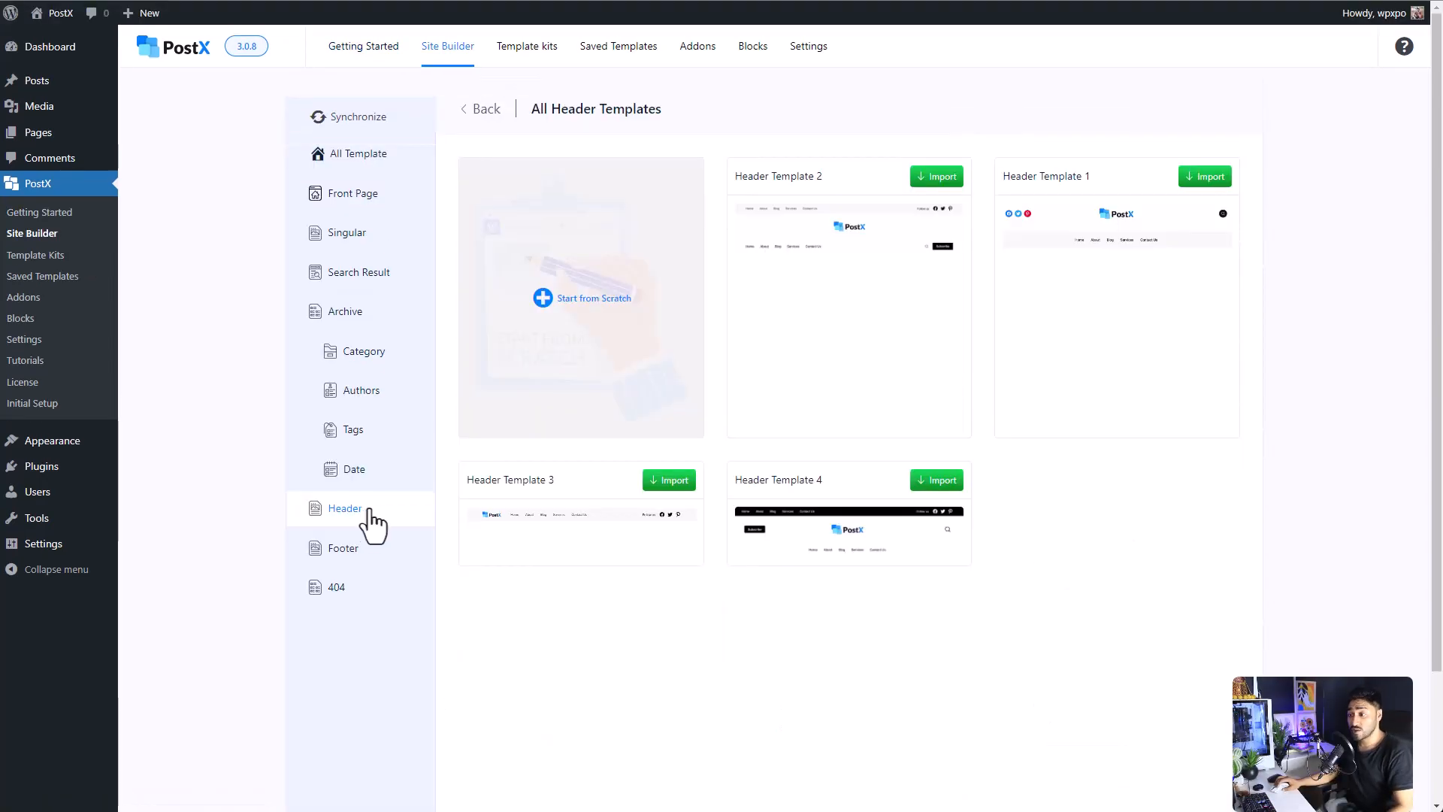
mouse_move(374, 599)
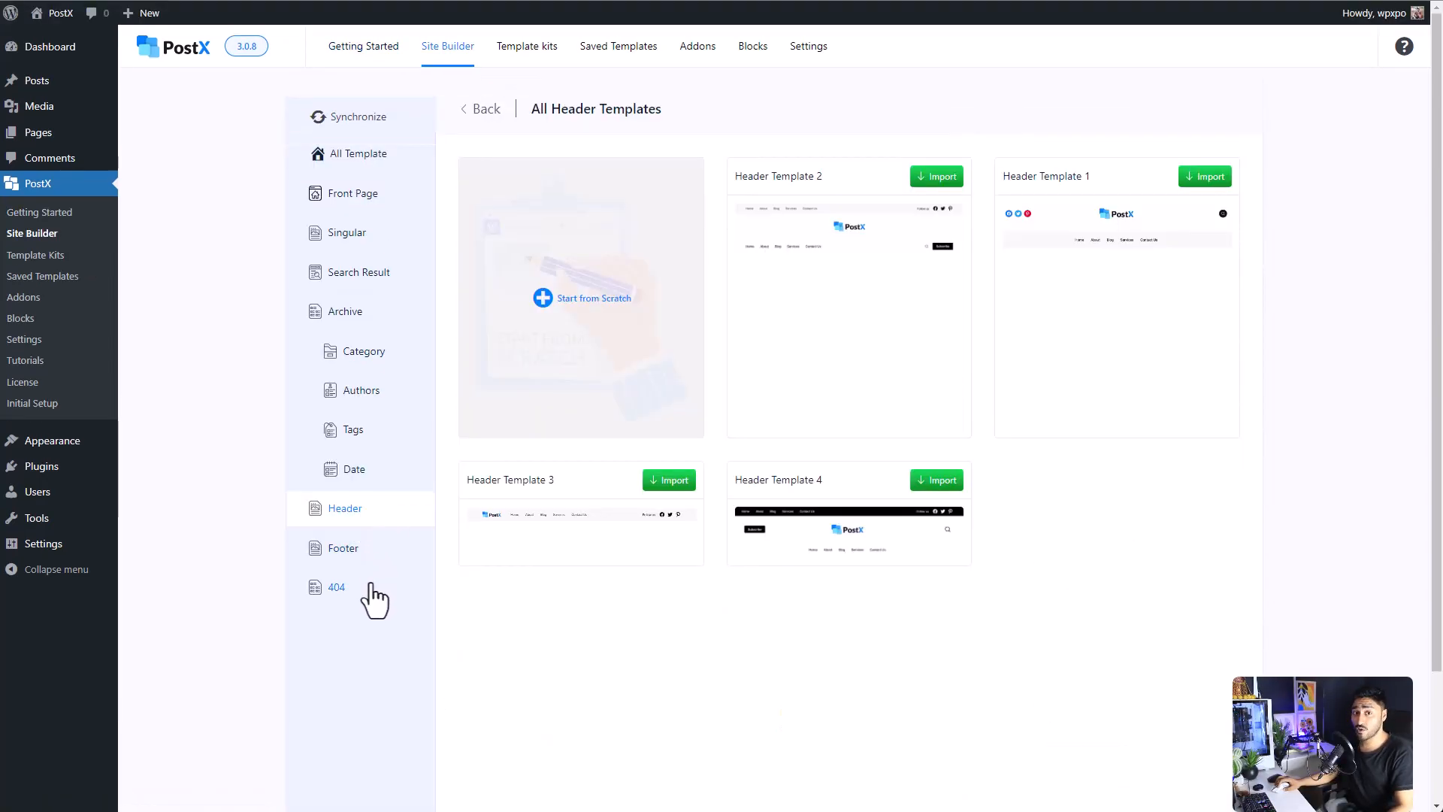
mouse_move(651, 357)
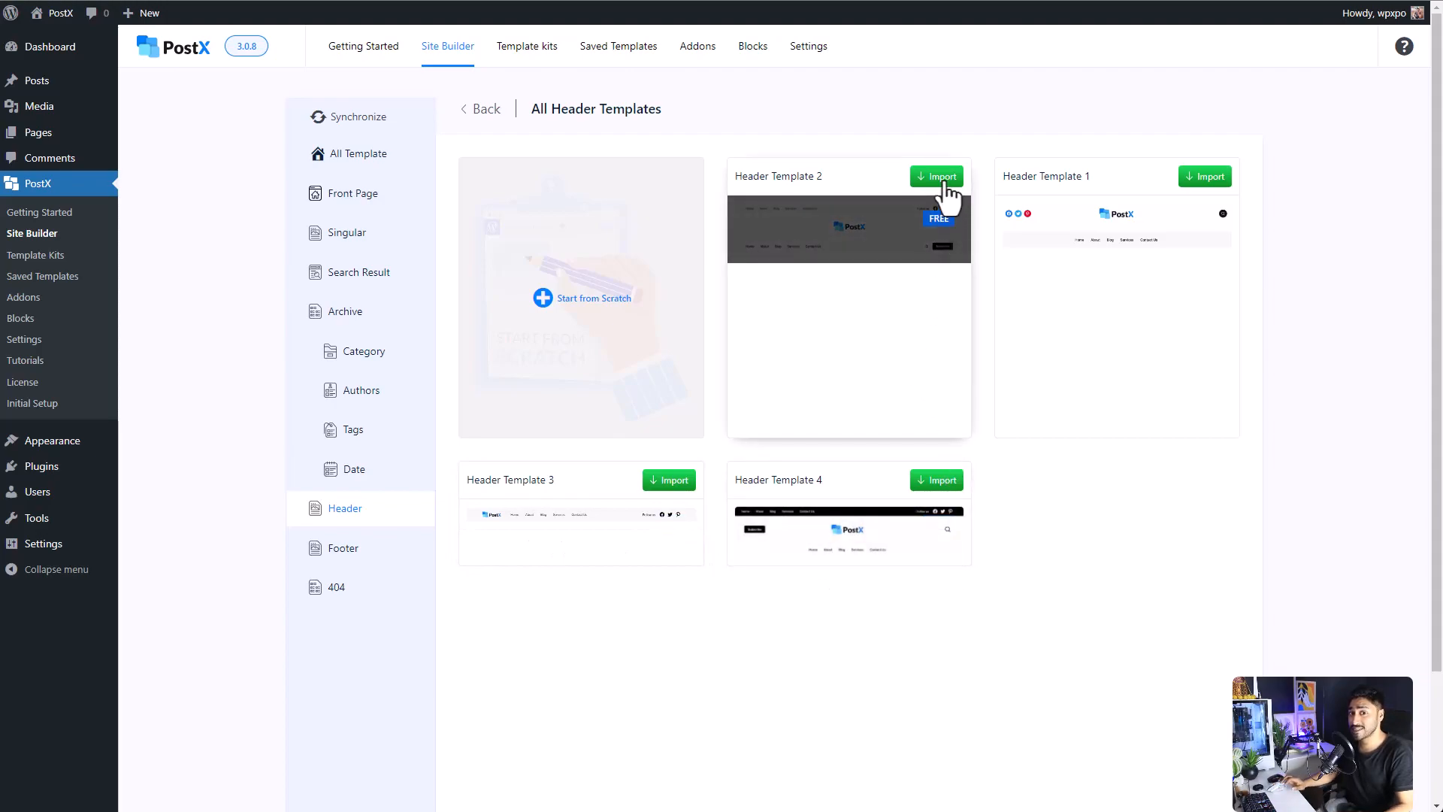
- Import a ready-made header template and open its display conditions dialog
left_click(935, 176)
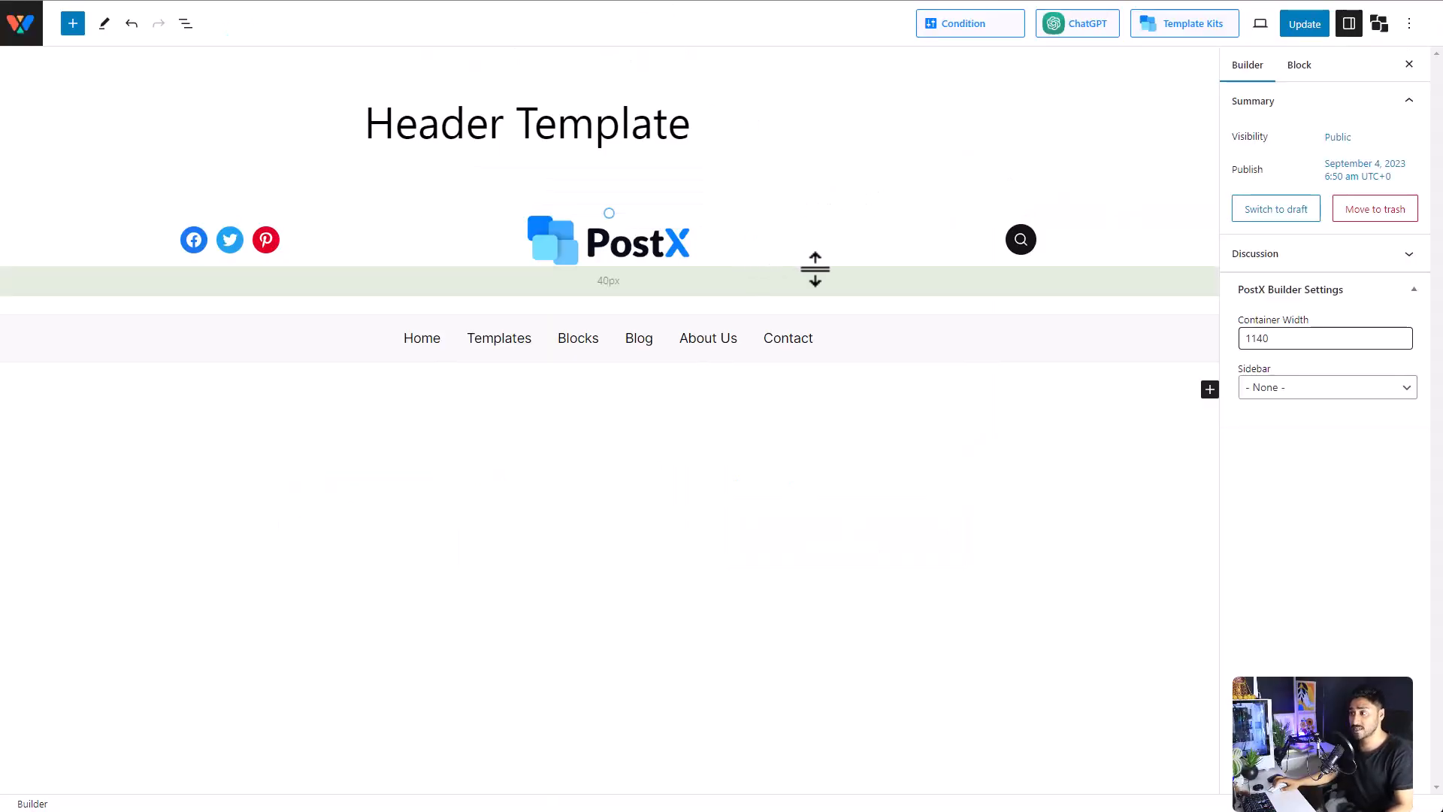
left_click(1303, 23)
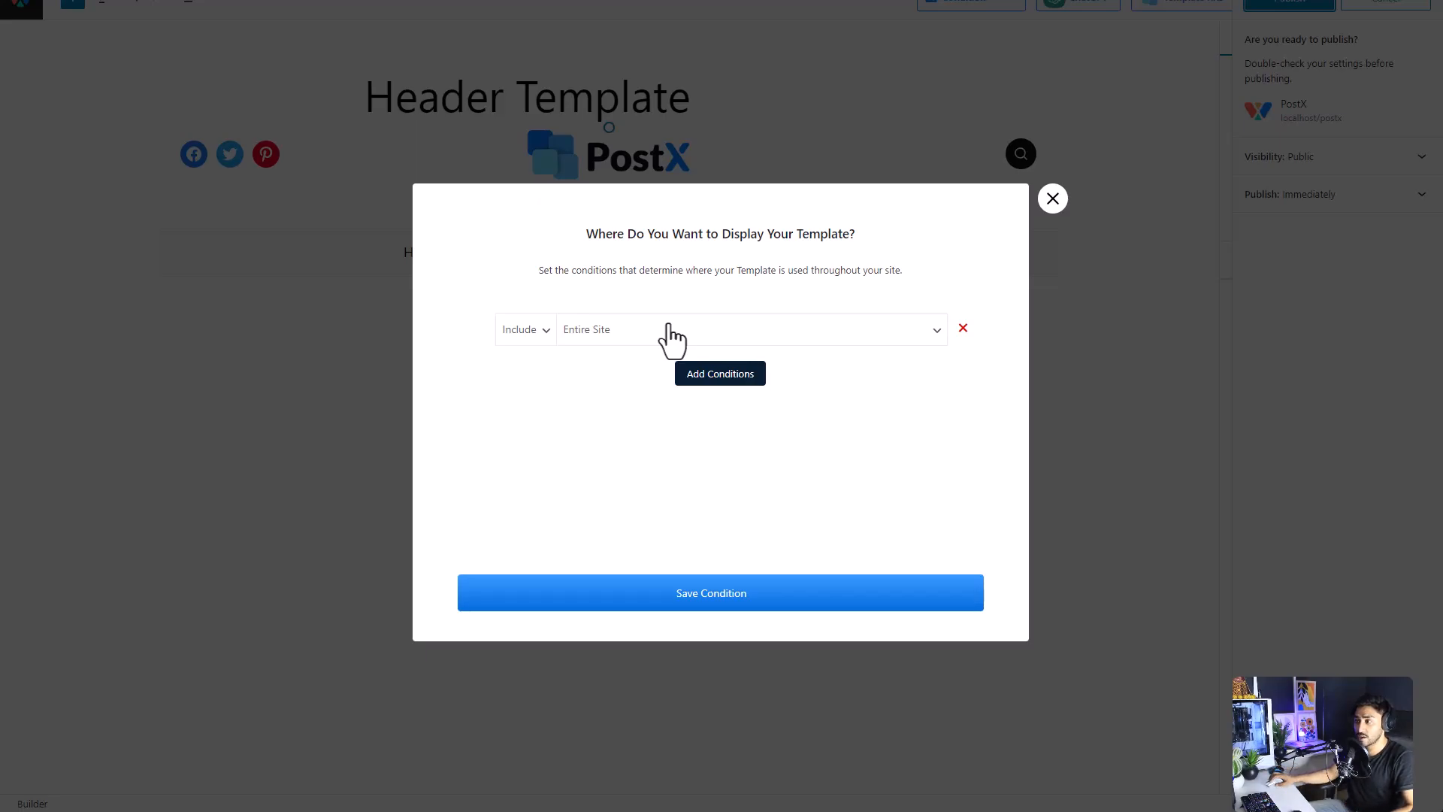
- Change the header's display location from Entire Site to Archive, then Singular
left_click(750, 328)
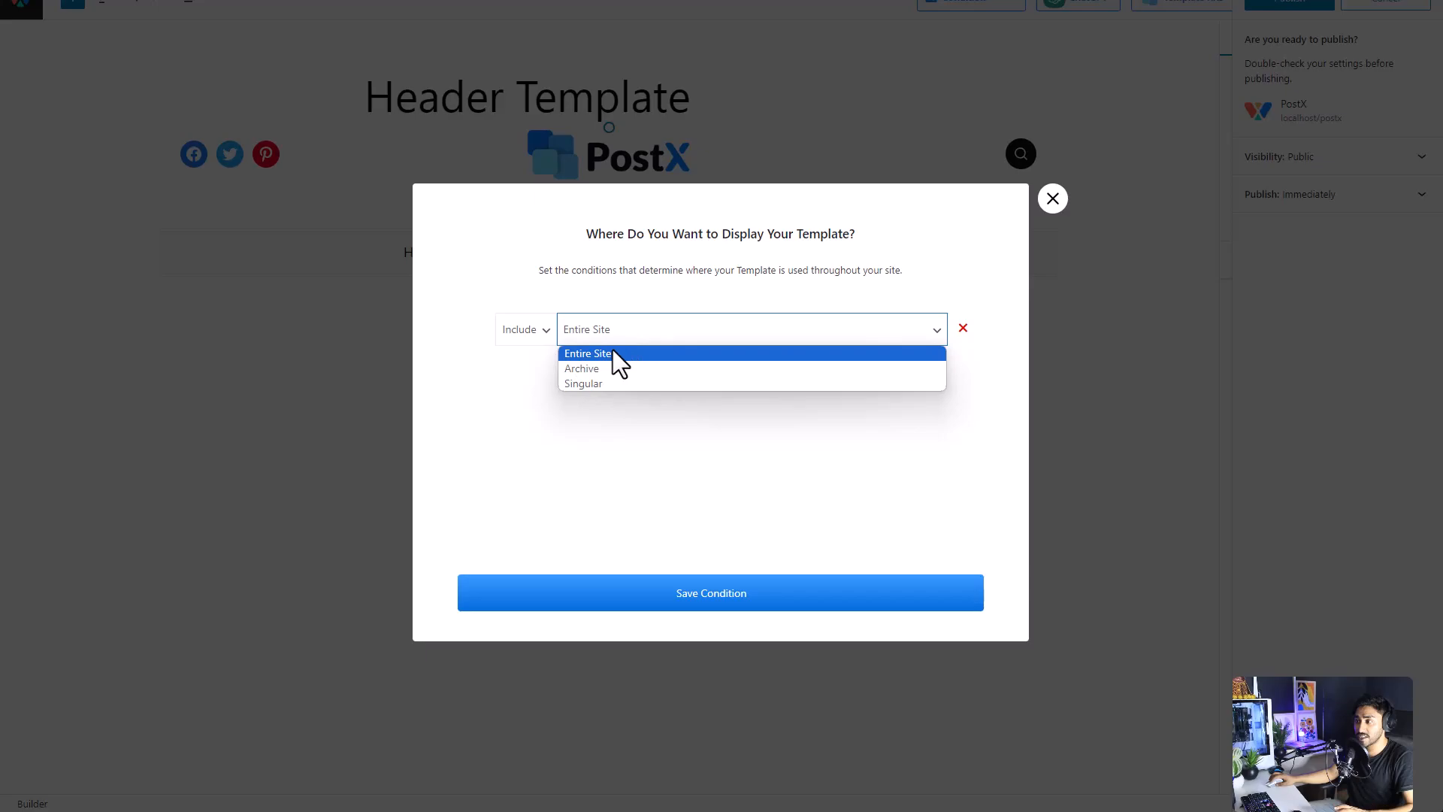
left_click(582, 369)
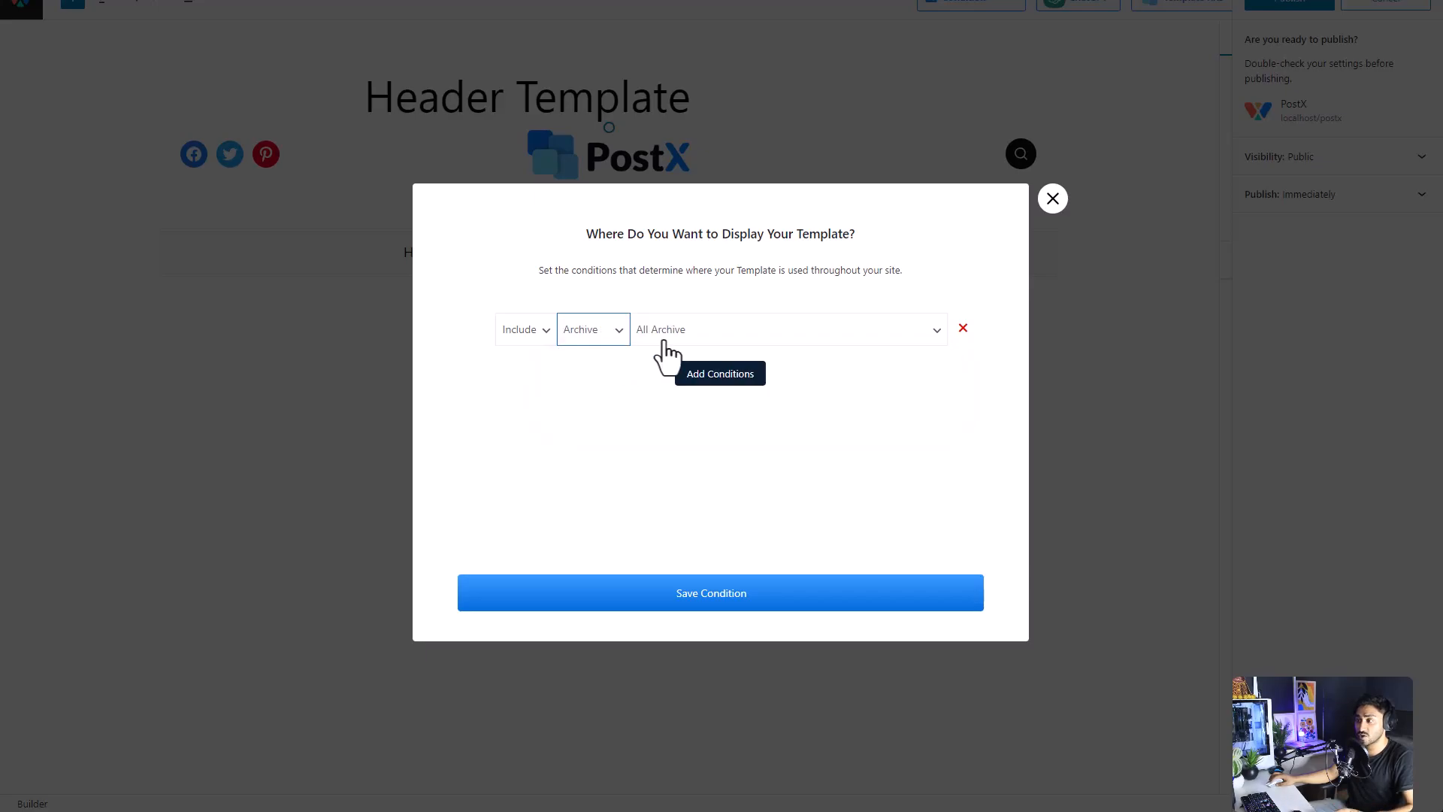
left_click(787, 329)
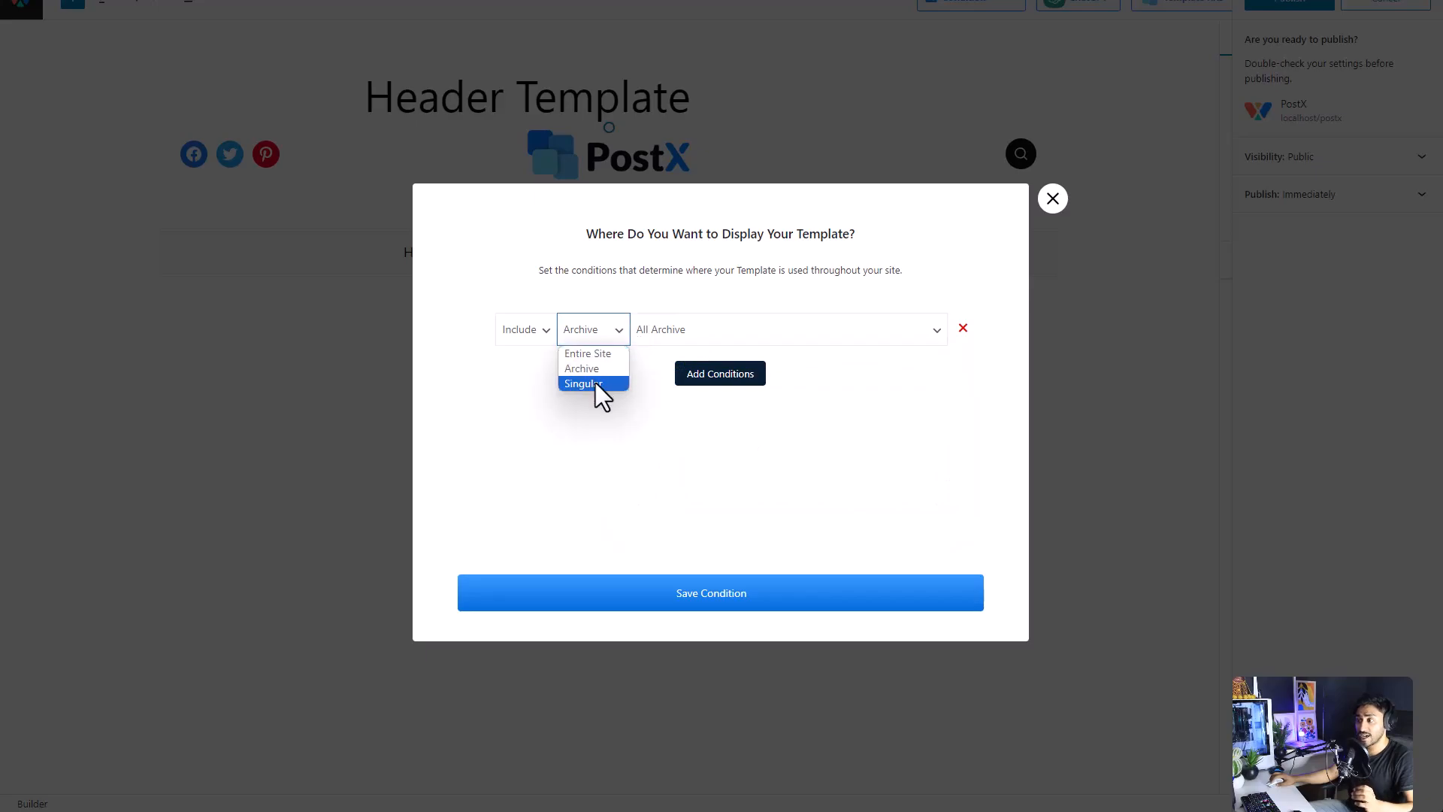
left_click(583, 384)
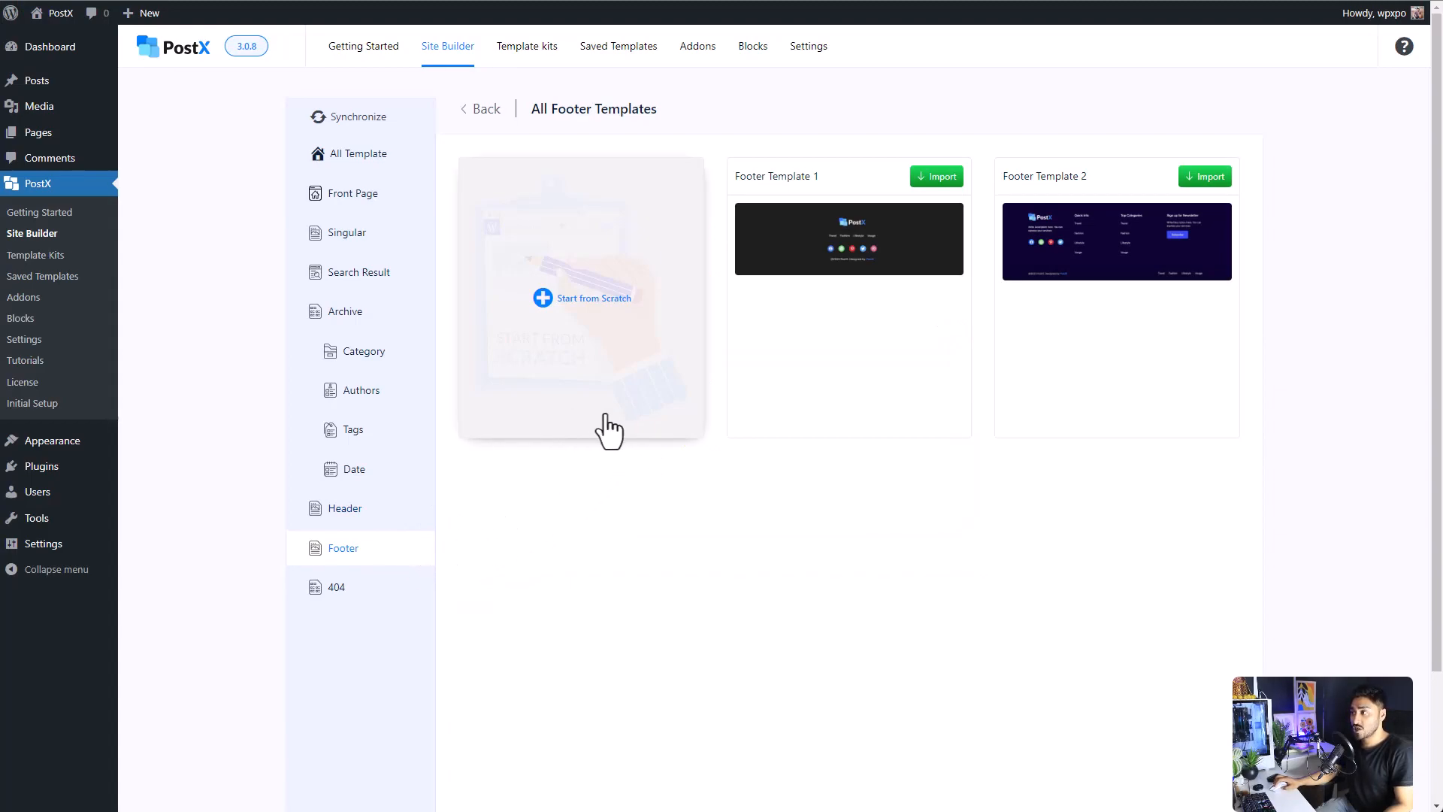
mouse_move(971, 243)
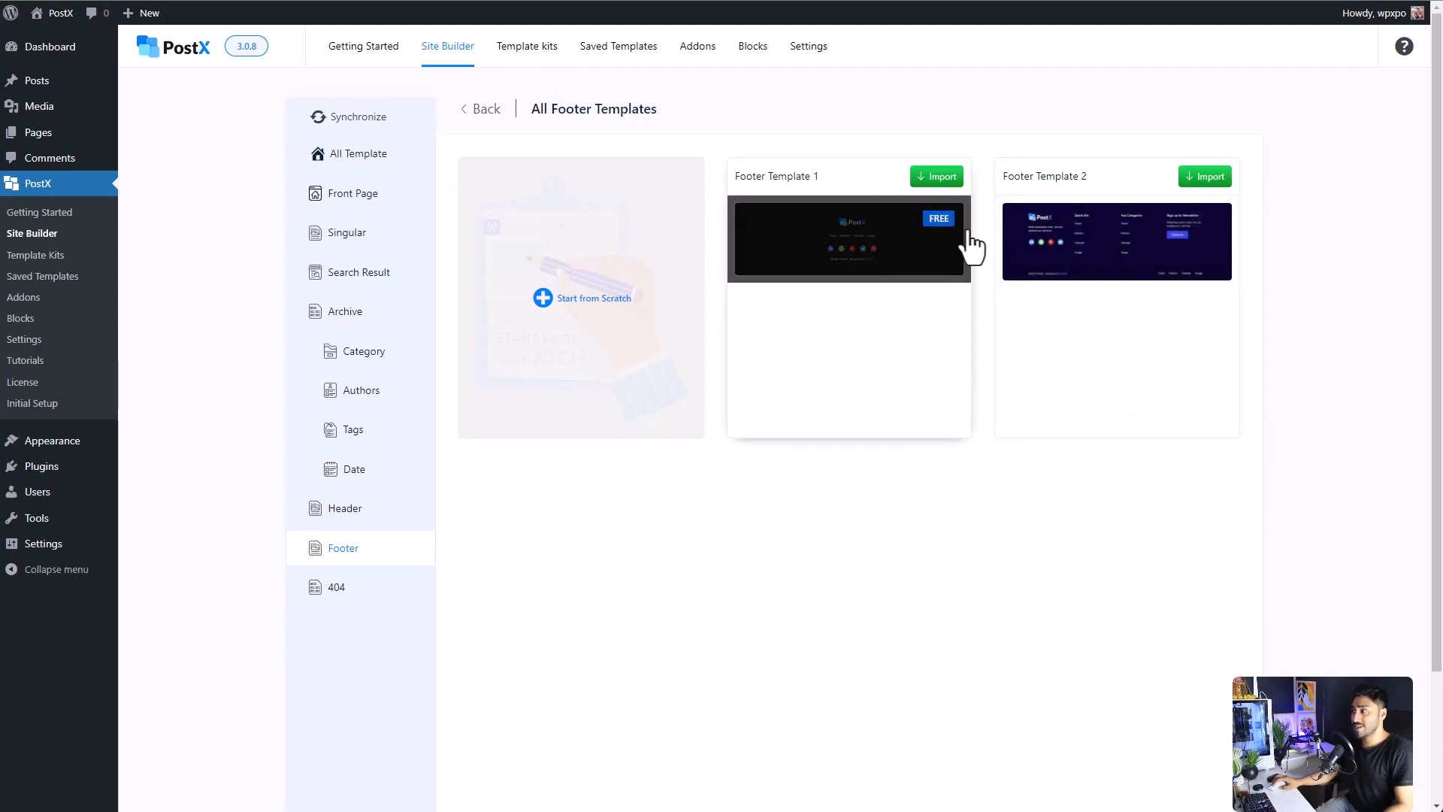
mouse_move(742, 333)
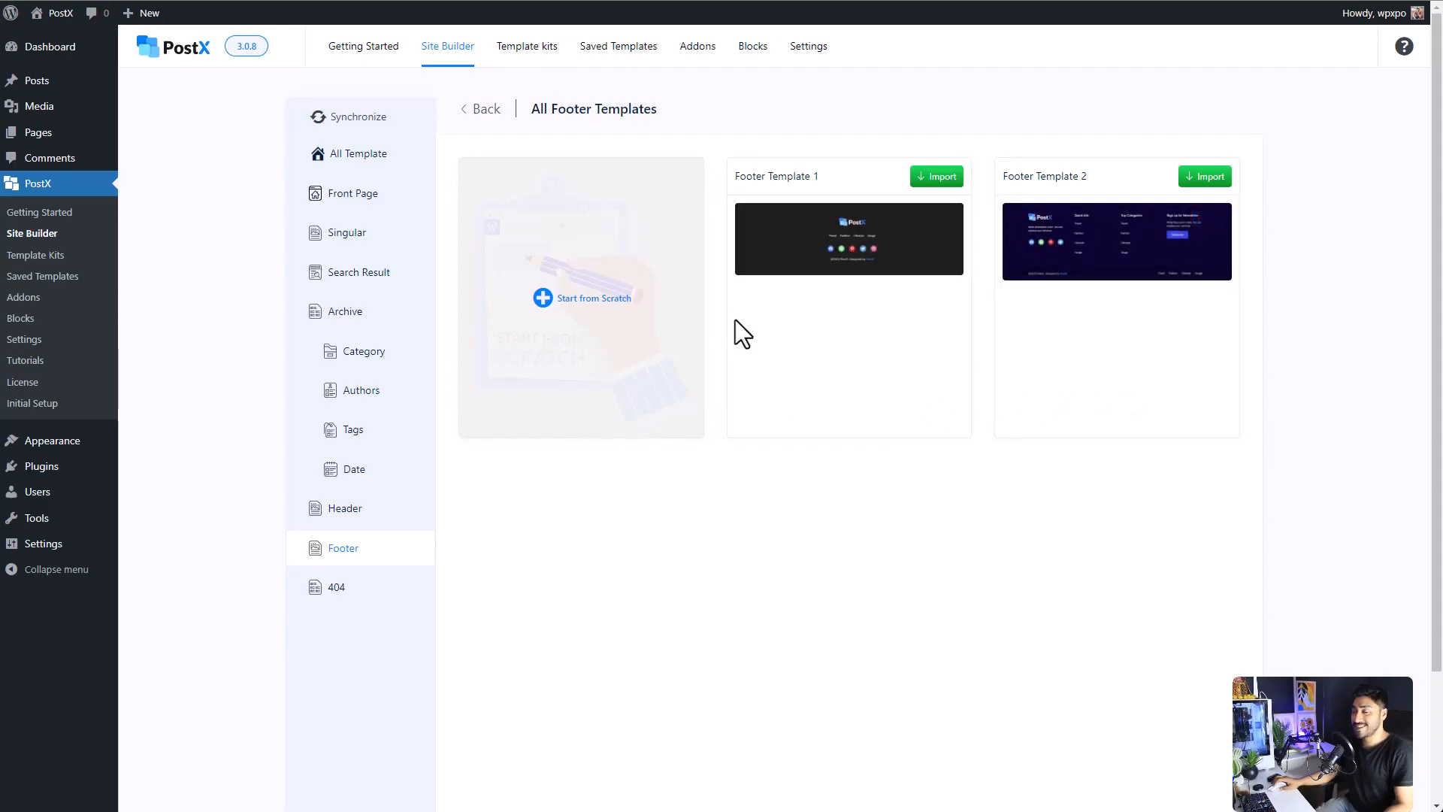
mouse_move(847, 238)
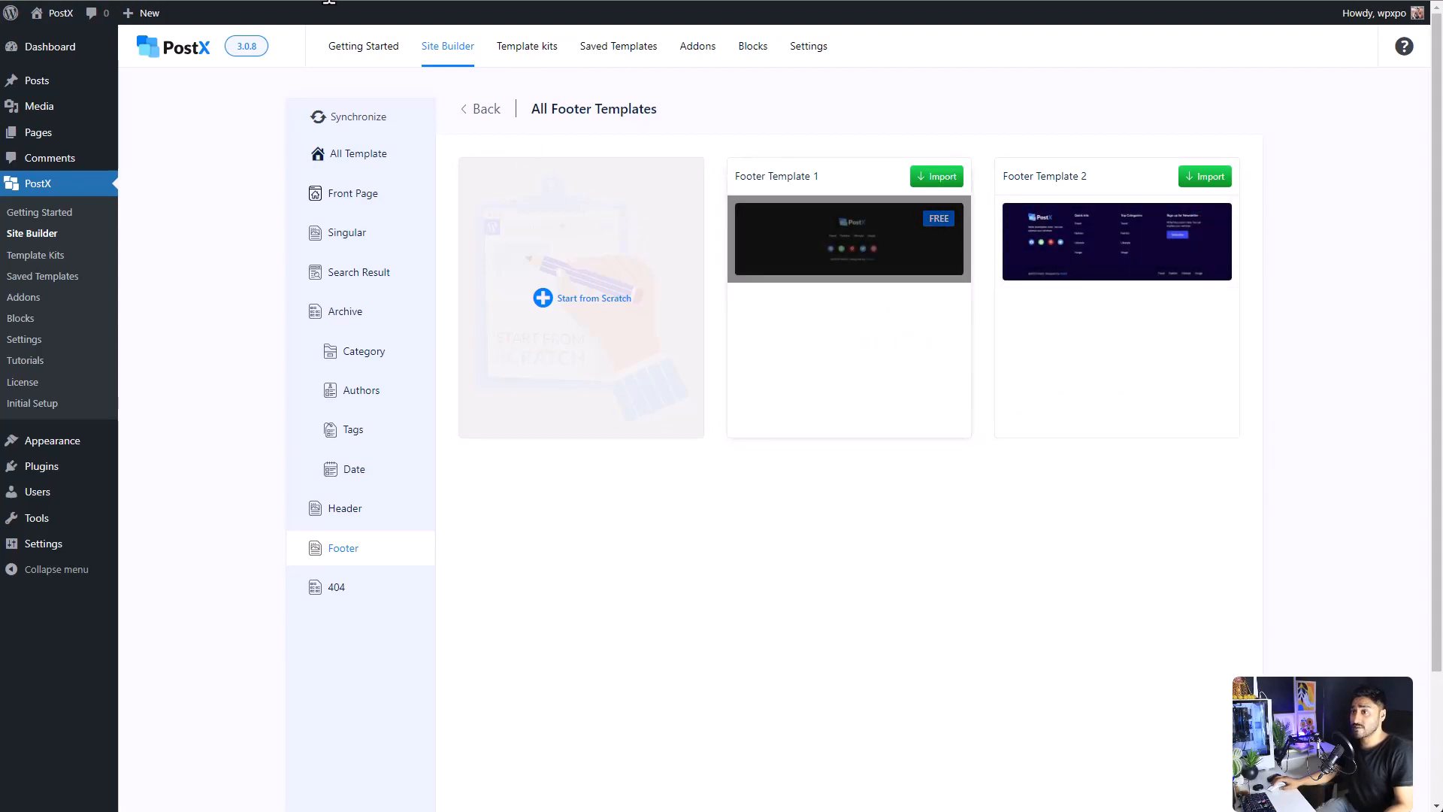
- Import Footer Template 1, the dark footer, into the builder editor
left_click(935, 176)
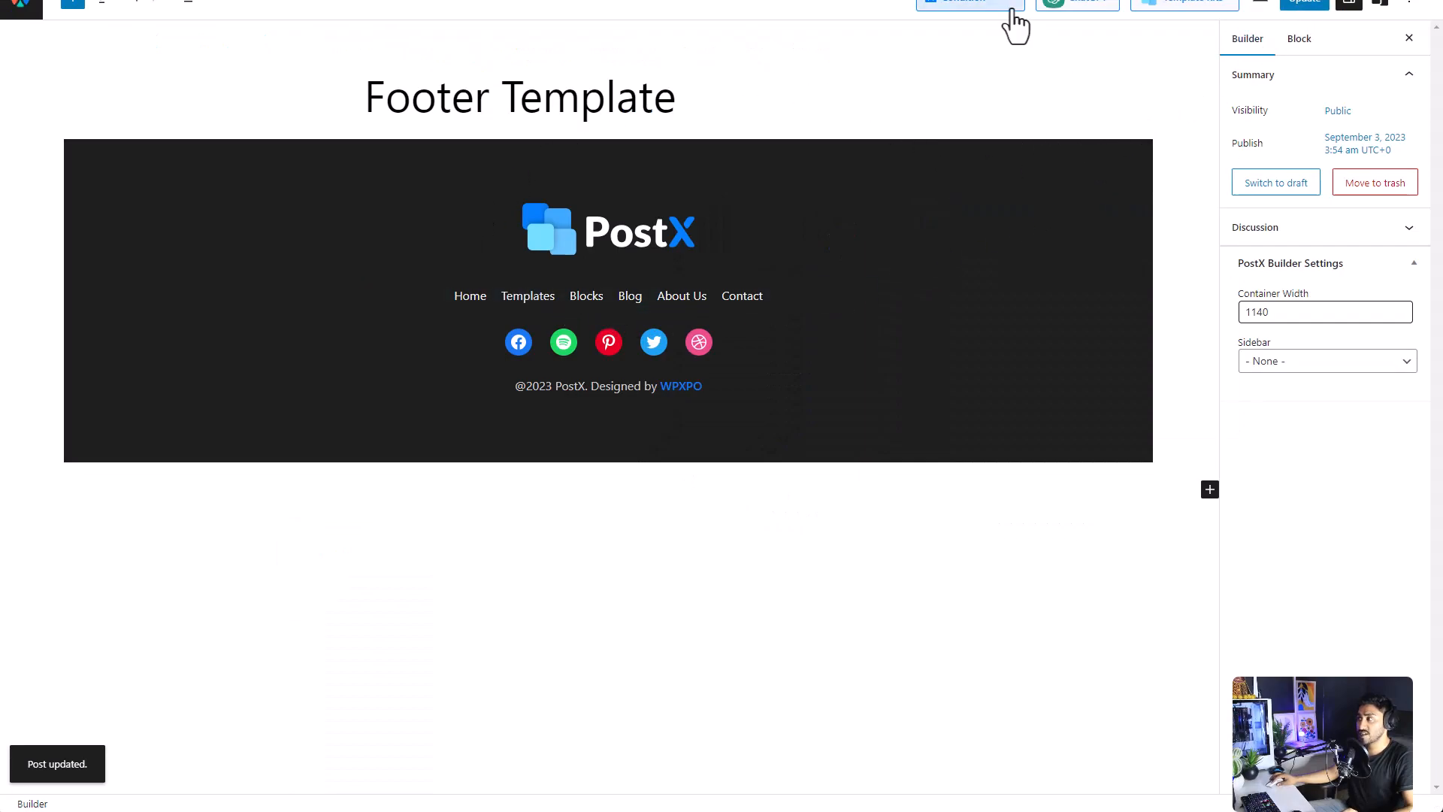
- Open the footer's display conditions to save them
left_click(966, 1)
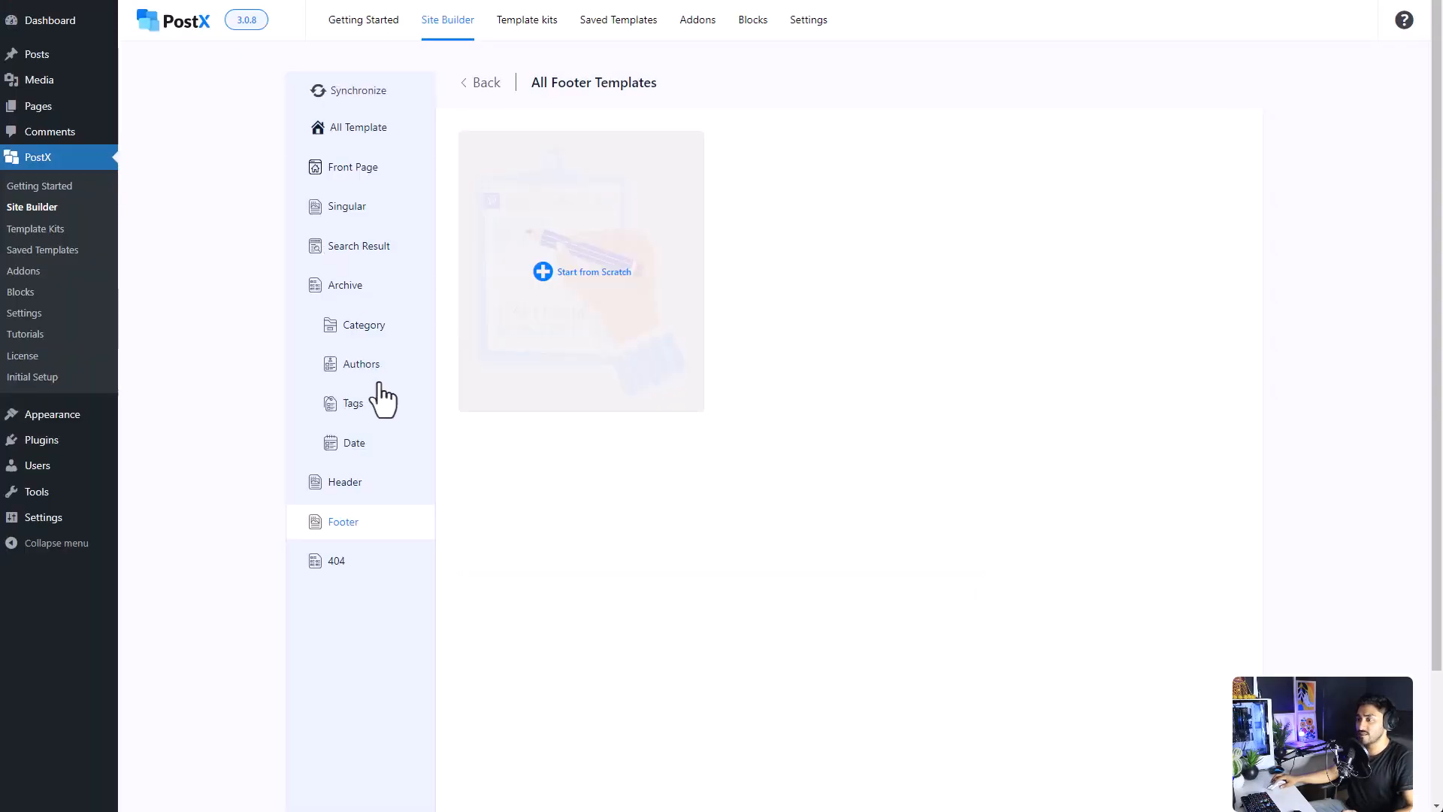
- Build a blank 404 template with a Page Not Found image block and publish it
left_click(337, 560)
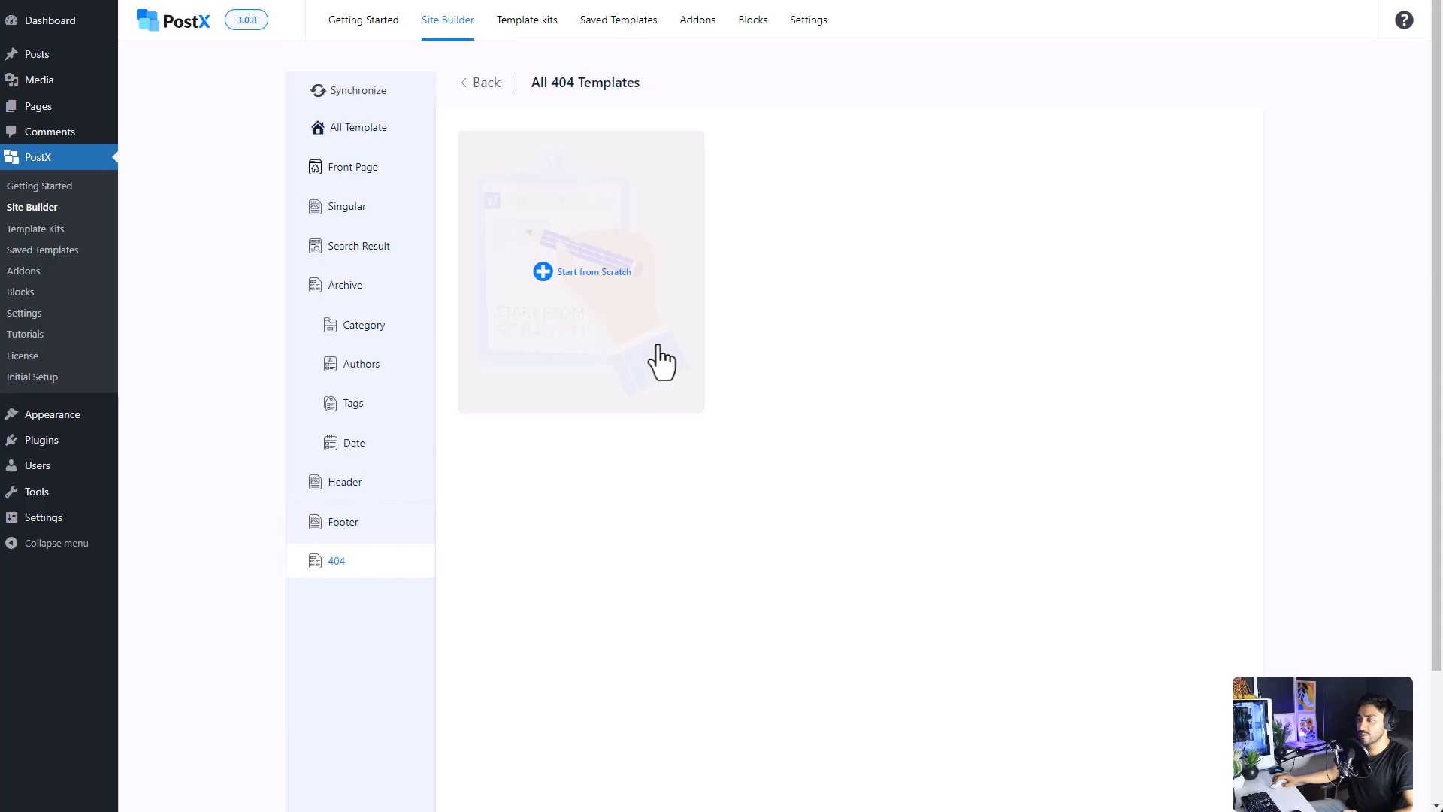
left_click(592, 270)
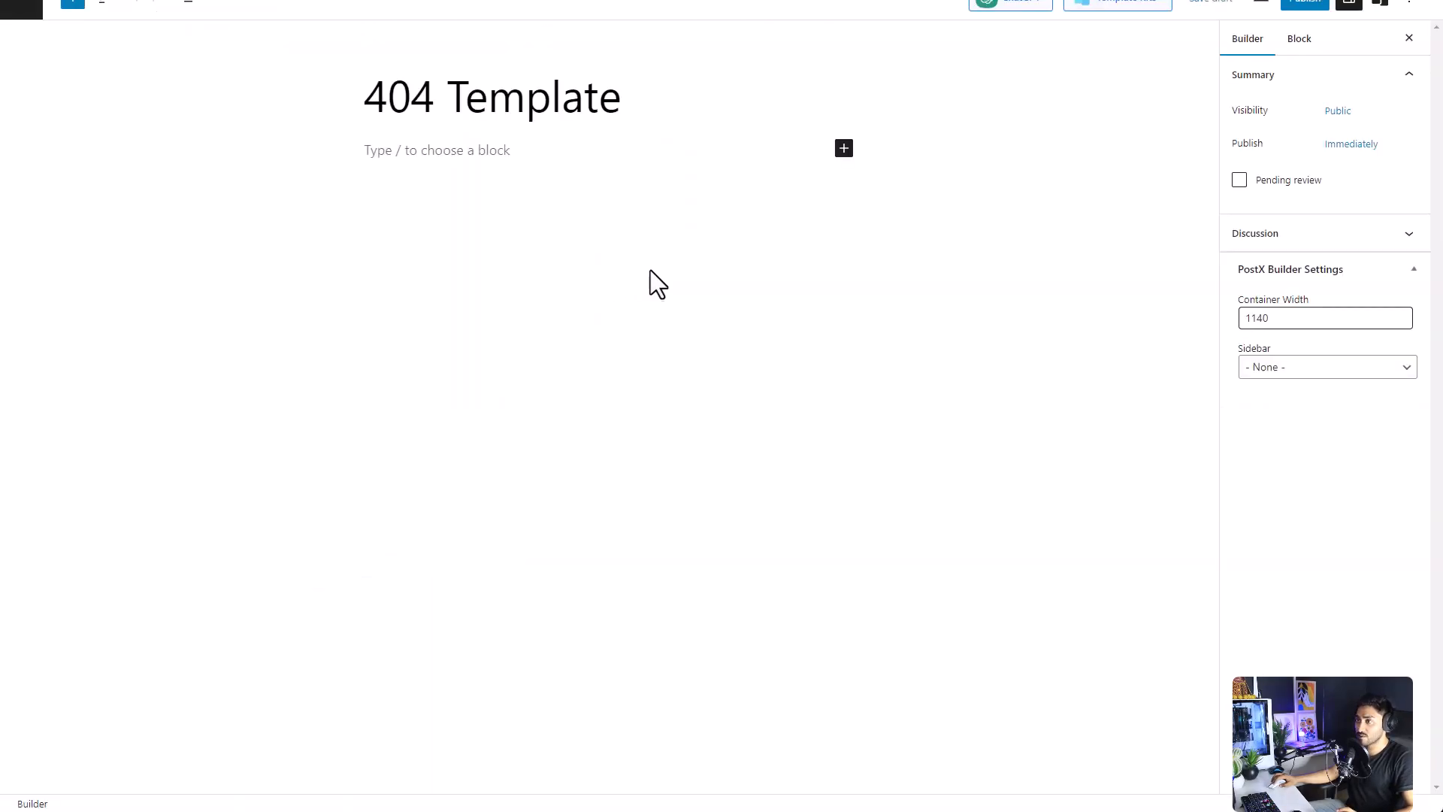
left_click(438, 150)
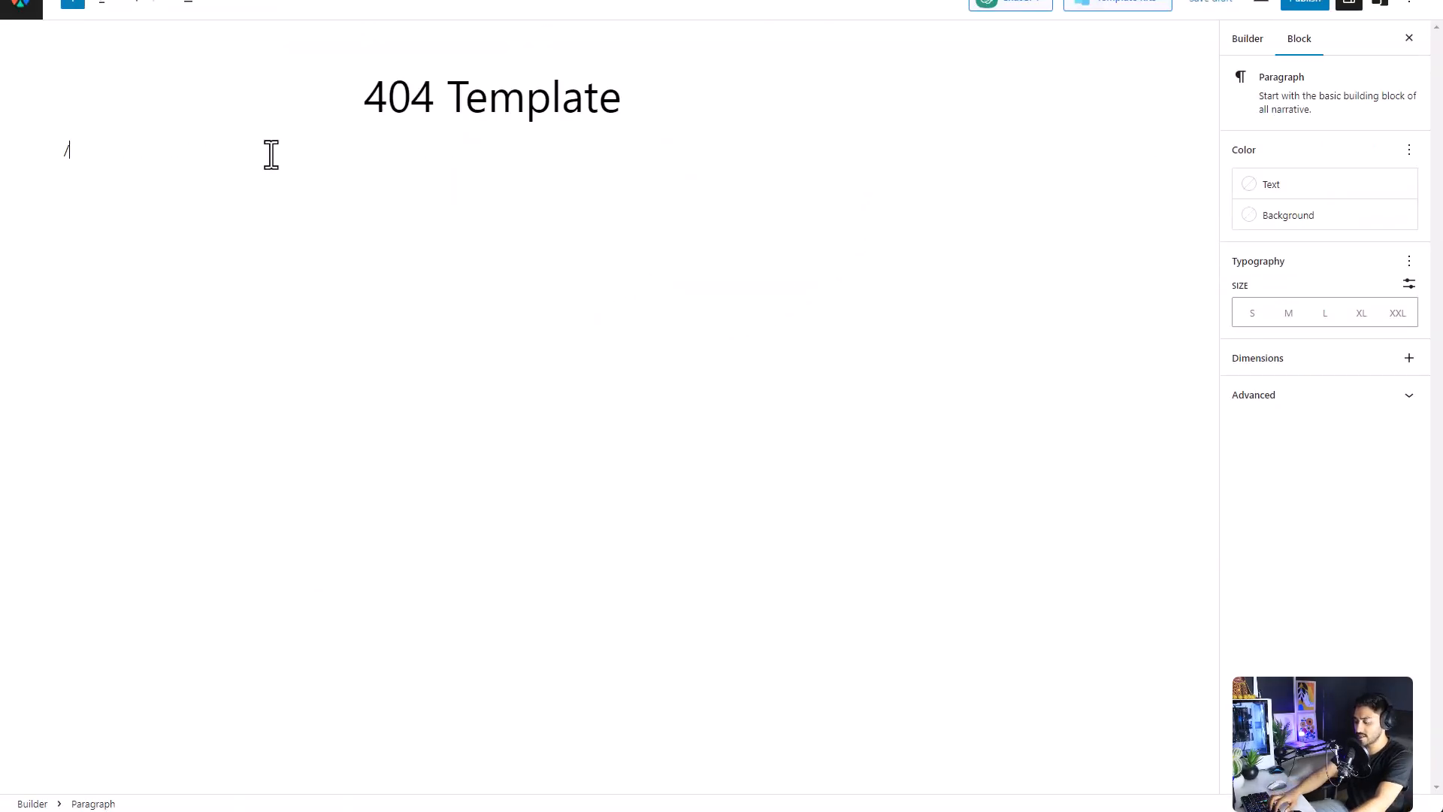
type("/image")
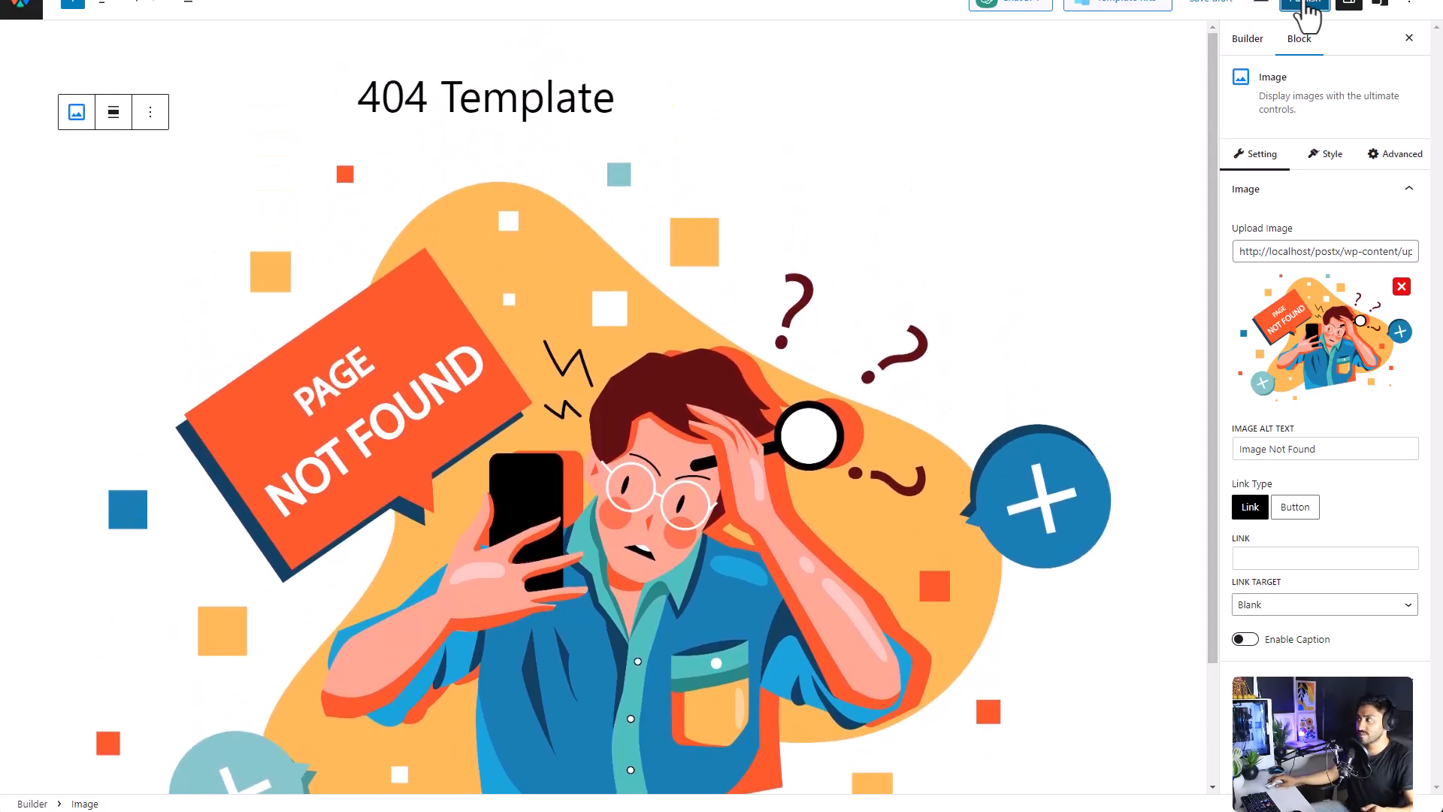
left_click(1303, 1)
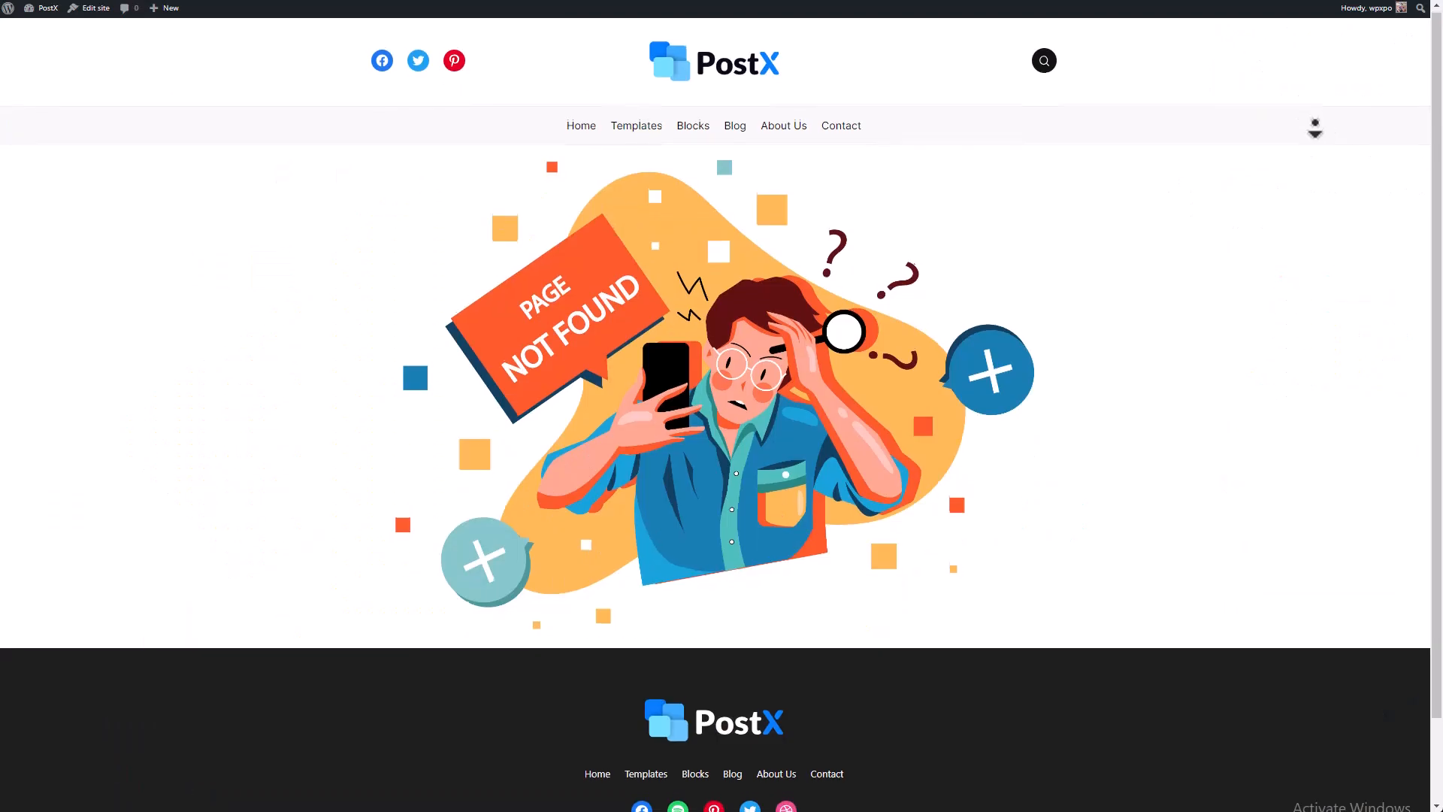
- Scroll the Page Not Found page and open the header's search overlay
scroll("down", 3)
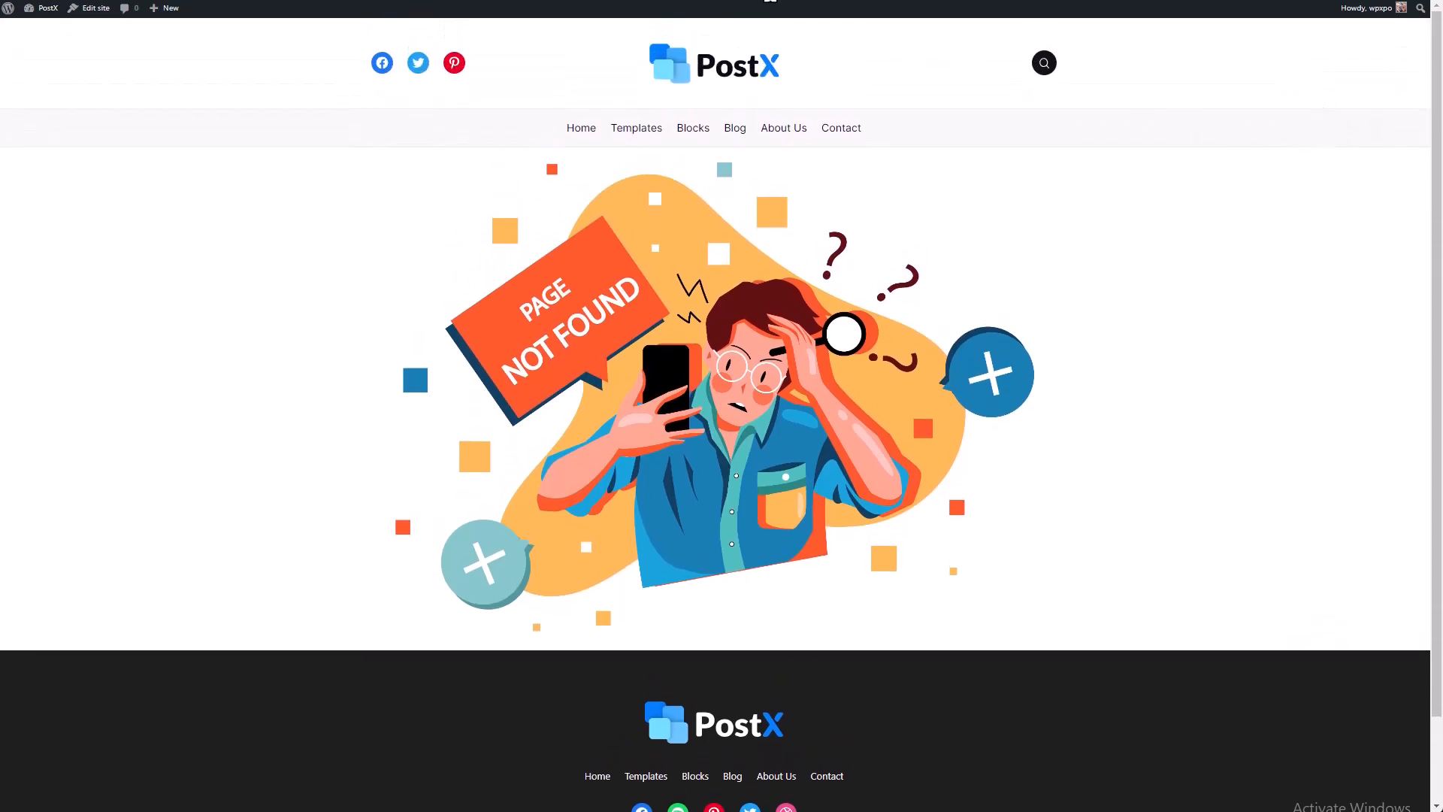
left_click(1042, 62)
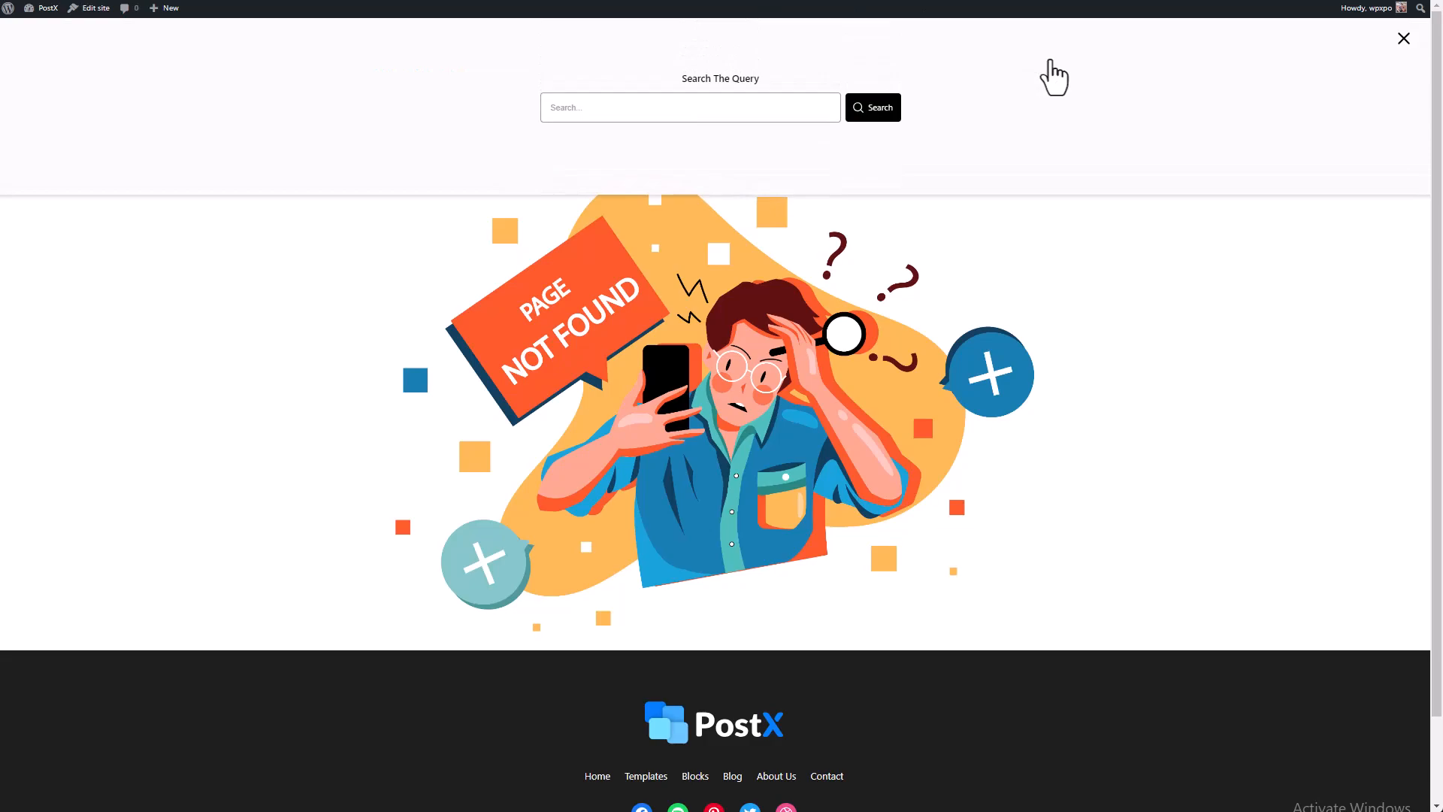
mouse_move(1403, 38)
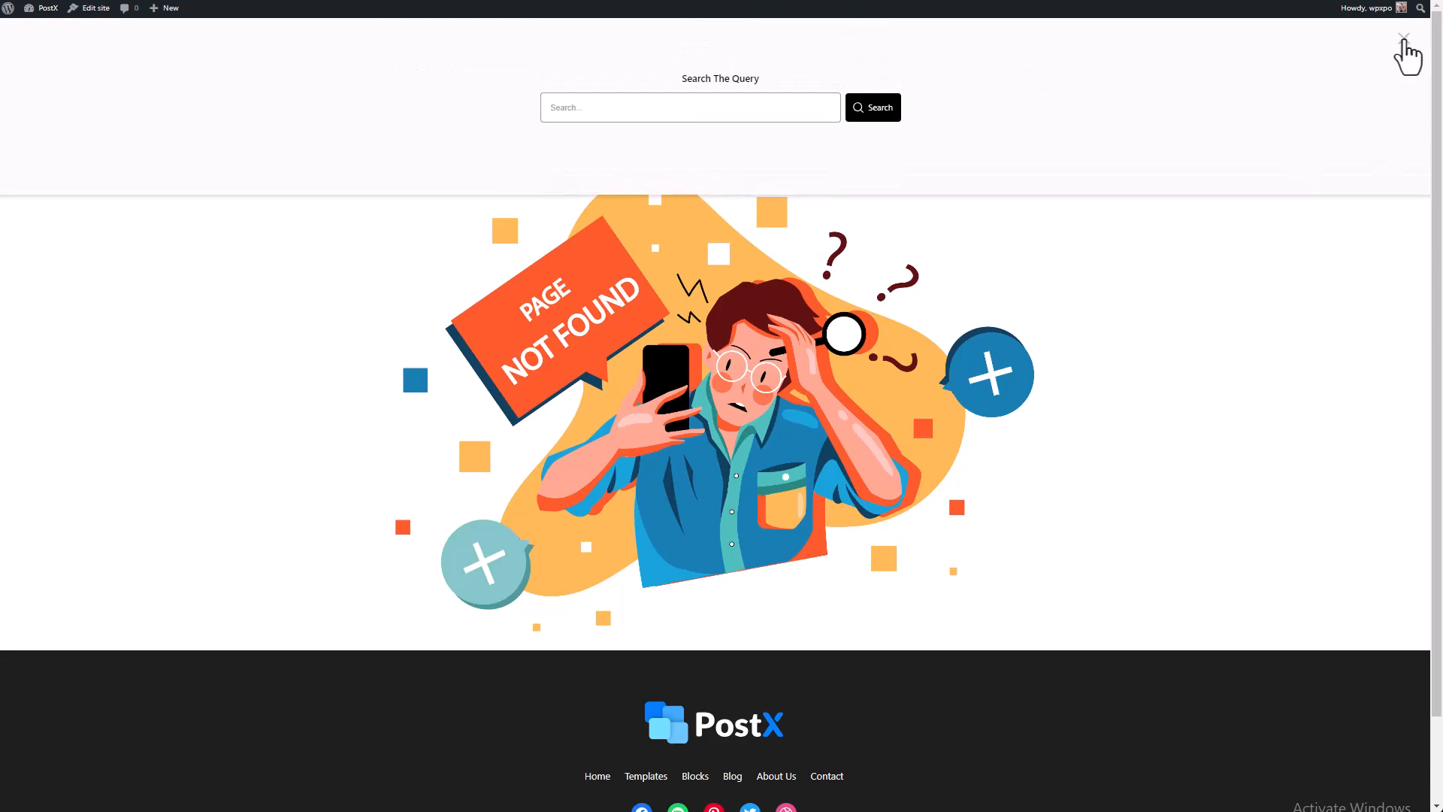